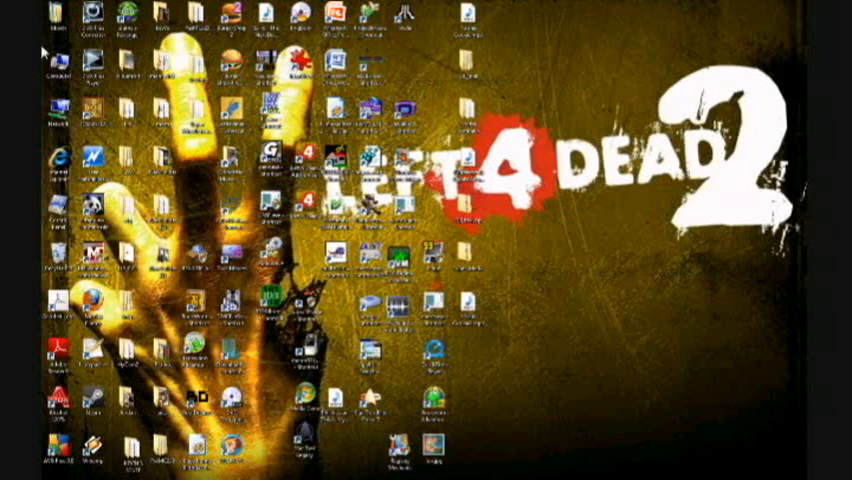
{"action": "mouse_move", "coordinate": [62, 122]}
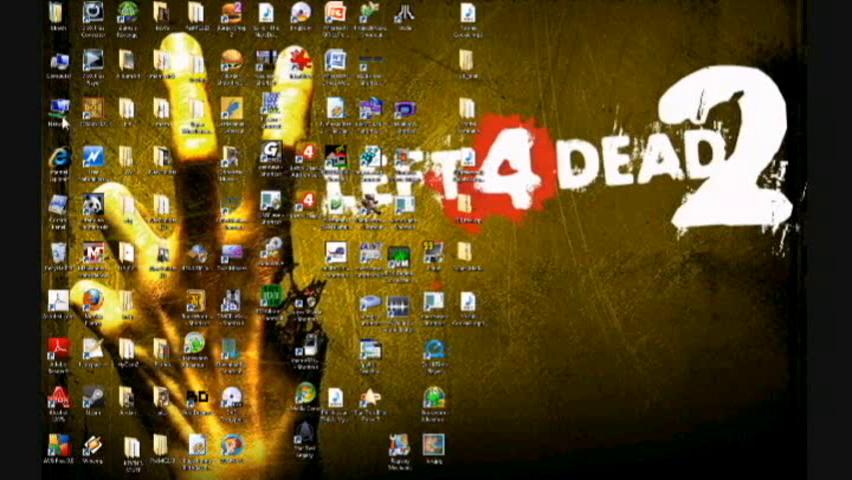
{"action": "mouse_move", "coordinate": [45, 90]}
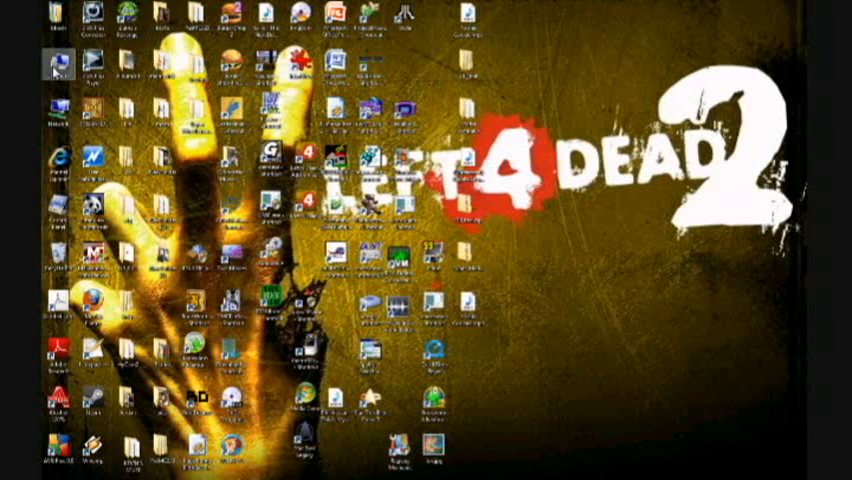
Open the Mortal Kombat 4 disc from Computer and select its SETUP program.
{"action": "left_click", "coordinate": [58, 62]}
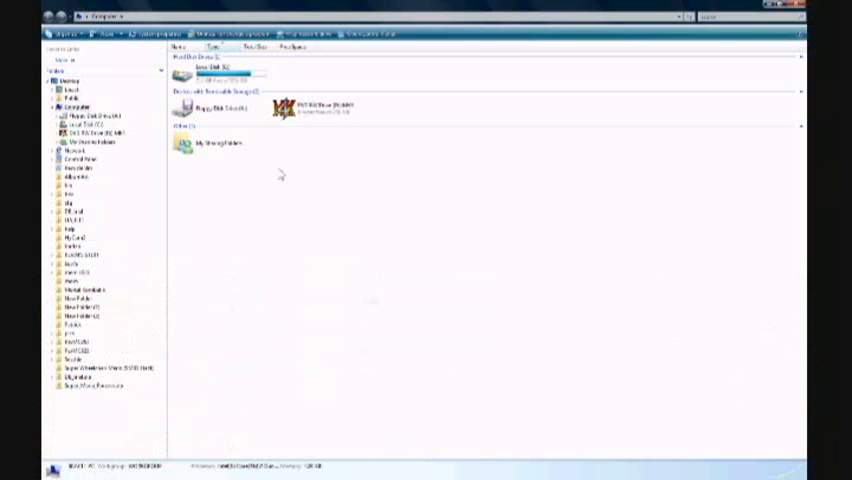
{"action": "mouse_move", "coordinate": [224, 189]}
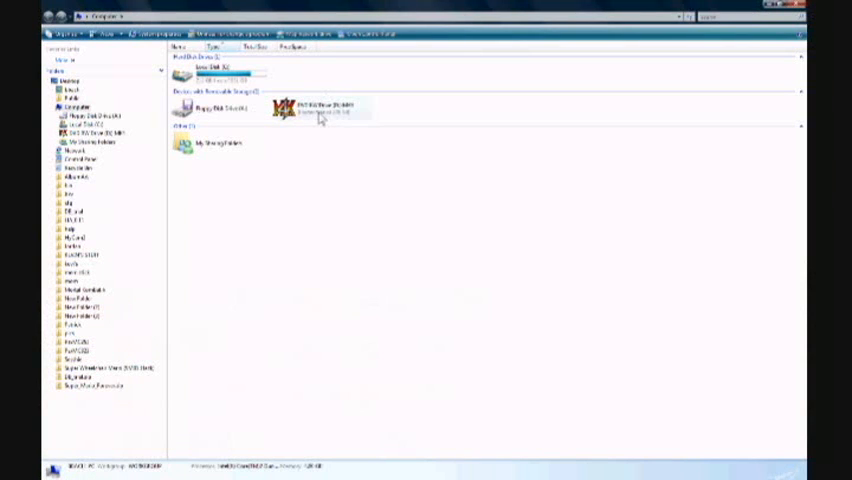
{"action": "double_click", "coordinate": [310, 110]}
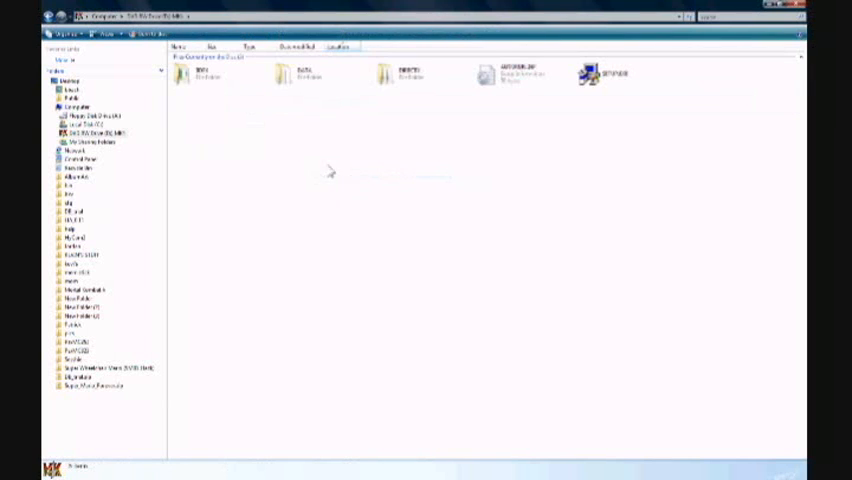
{"action": "mouse_move", "coordinate": [268, 144]}
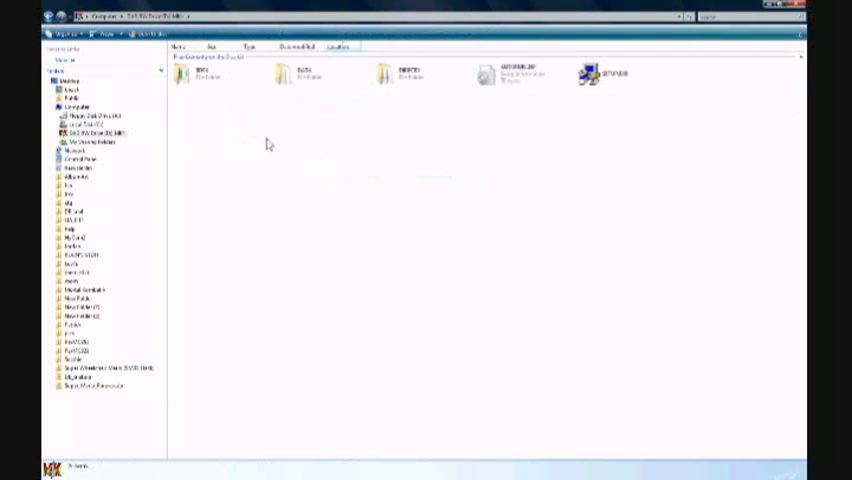
{"action": "mouse_move", "coordinate": [435, 418]}
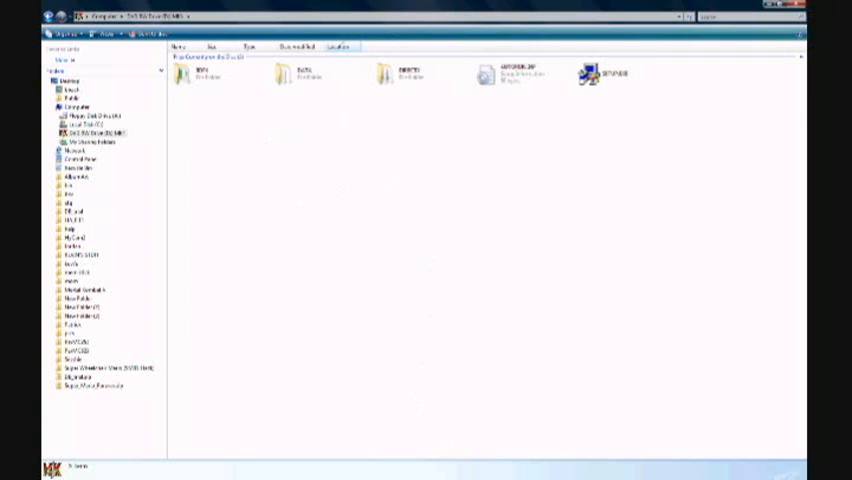
{"action": "mouse_move", "coordinate": [390, 80]}
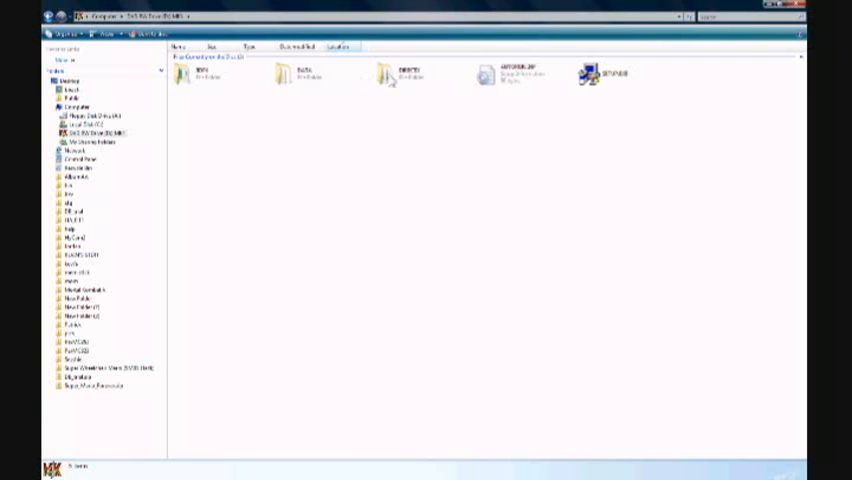
{"action": "left_click", "coordinate": [614, 72]}
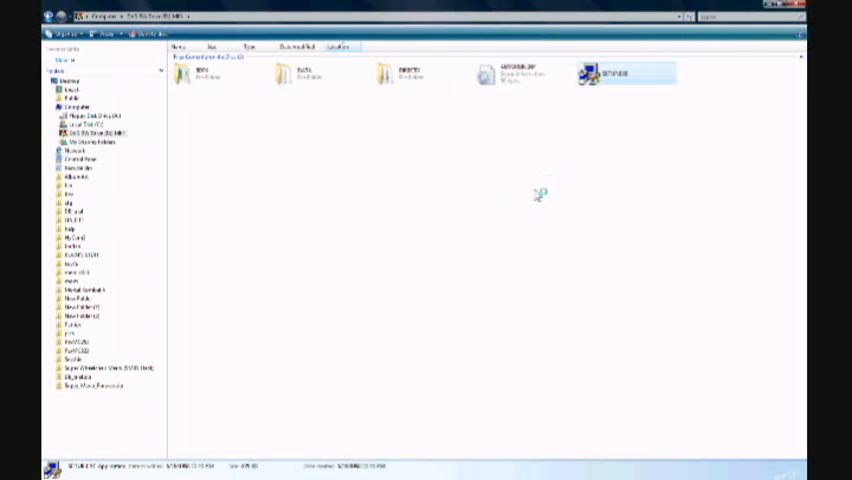
{"action": "mouse_move", "coordinate": [522, 220]}
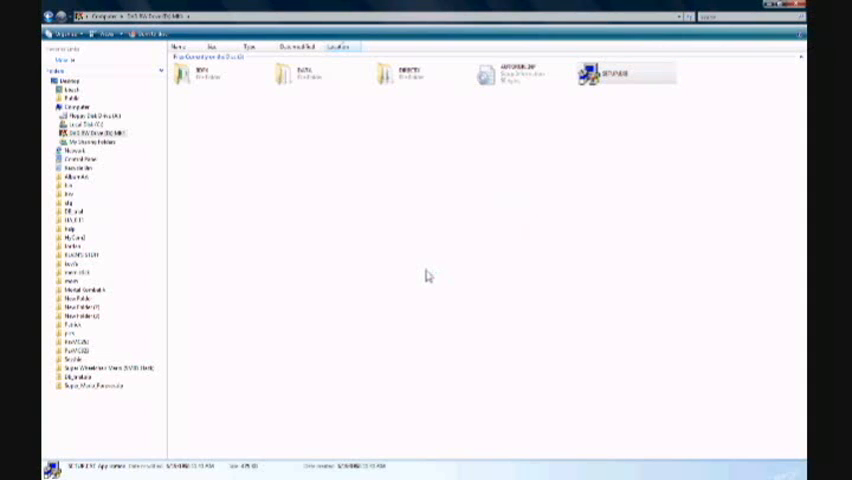
Select all 37 files in the disc's DATA folder and copy them.
{"action": "double_click", "coordinate": [625, 73]}
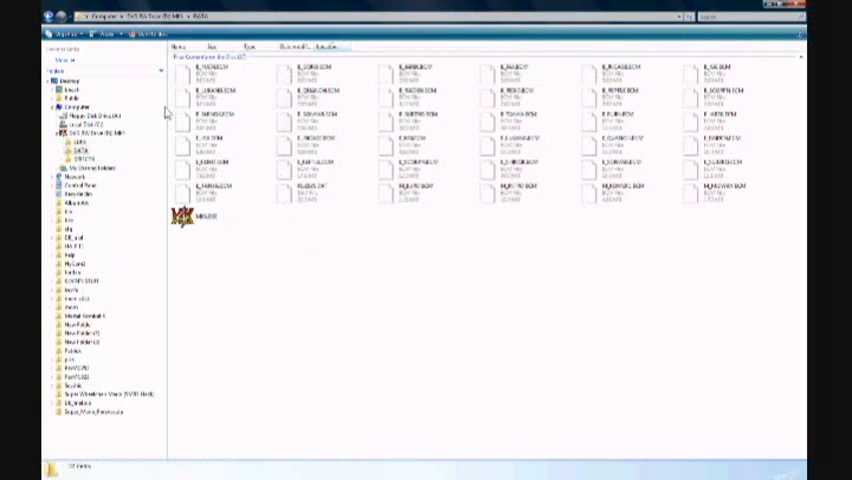
{"action": "left_click", "coordinate": [220, 70]}
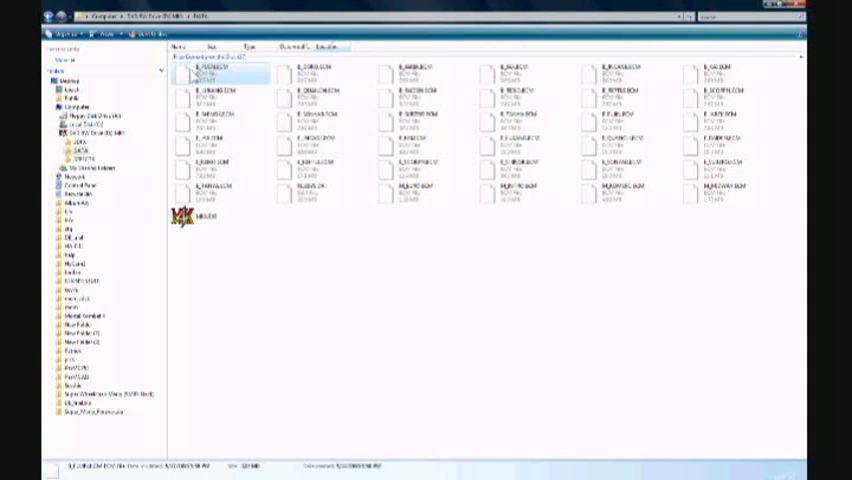
{"action": "key", "text": "ctrl+a"}
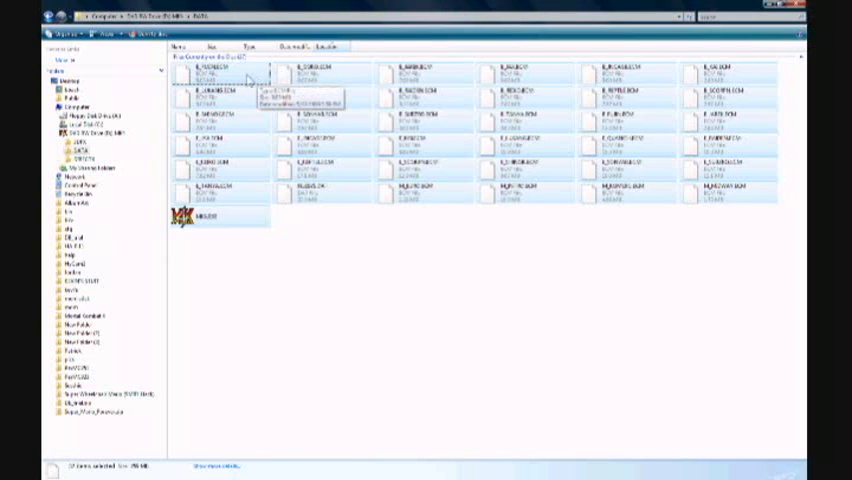
{"action": "right_click", "coordinate": [250, 78]}
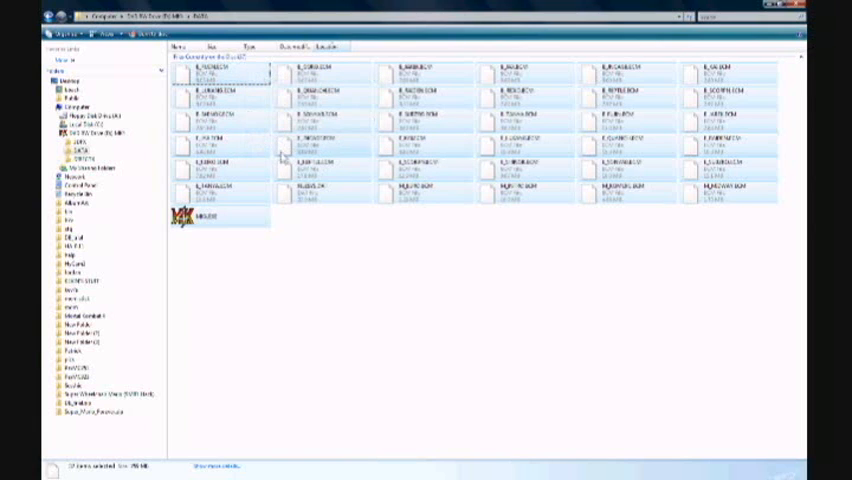
{"action": "mouse_move", "coordinate": [346, 211]}
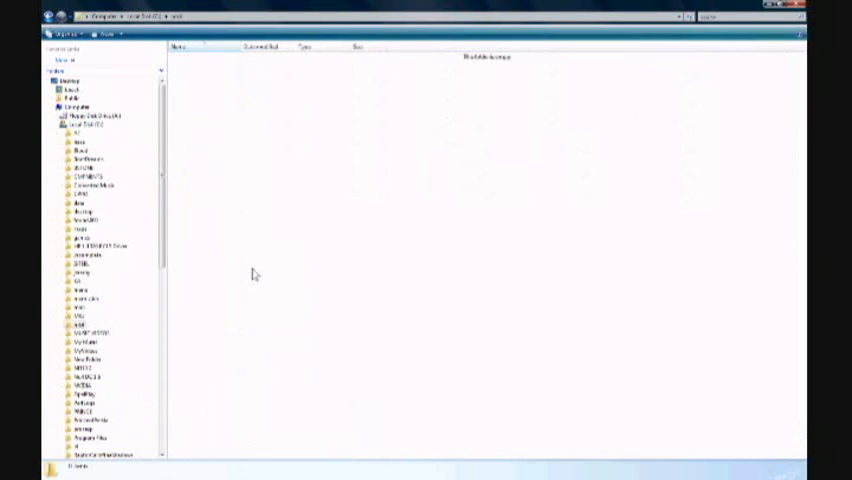
Paste the copied DATA files into the empty C:\MK4 folder.
{"action": "right_click", "coordinate": [253, 275]}
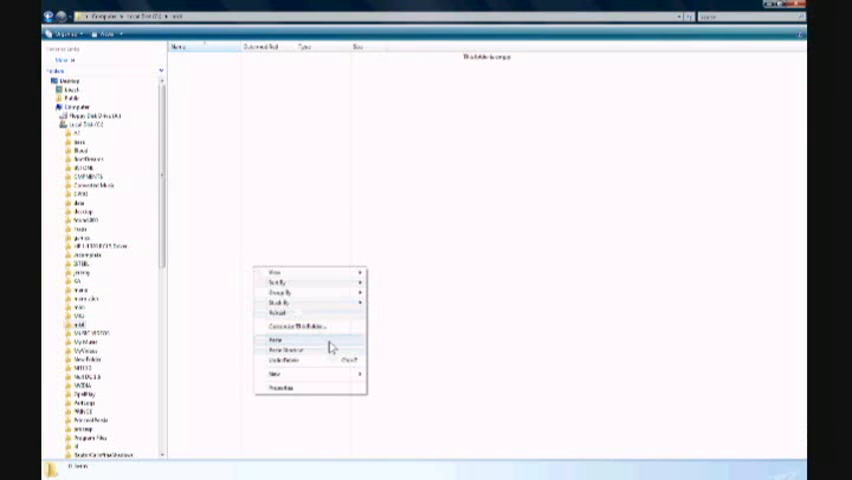
{"action": "left_click", "coordinate": [275, 340]}
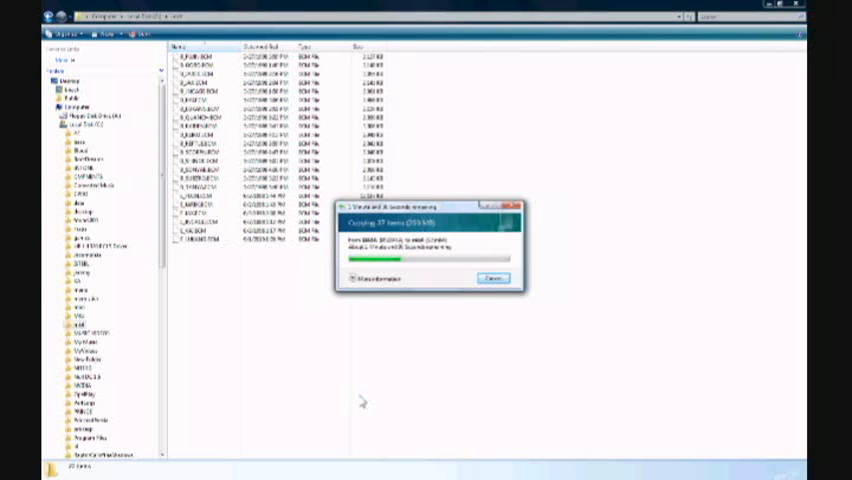
{"action": "mouse_move", "coordinate": [270, 337]}
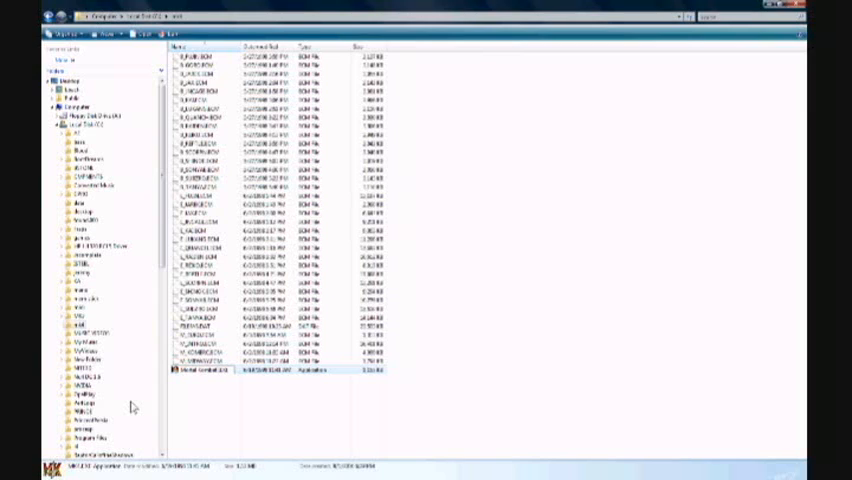
Let all 37 files finish copying into MK4, then click the folder tree.
{"action": "left_click", "coordinate": [210, 371]}
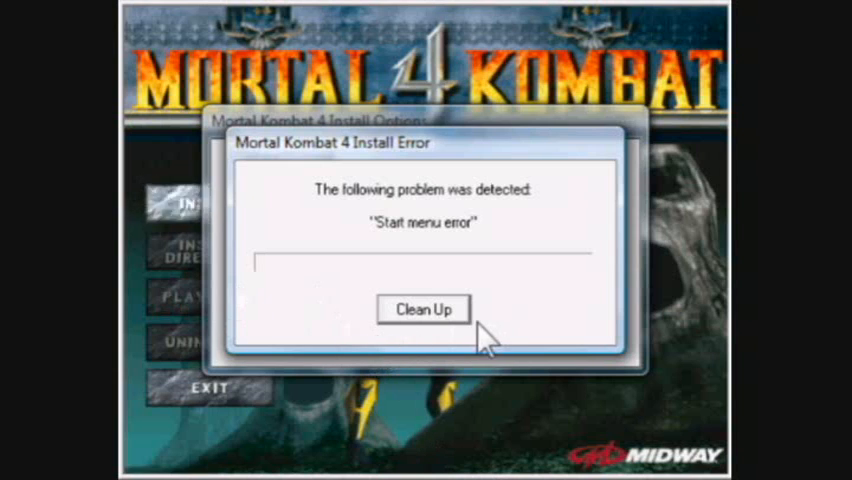
{"action": "mouse_move", "coordinate": [315, 320]}
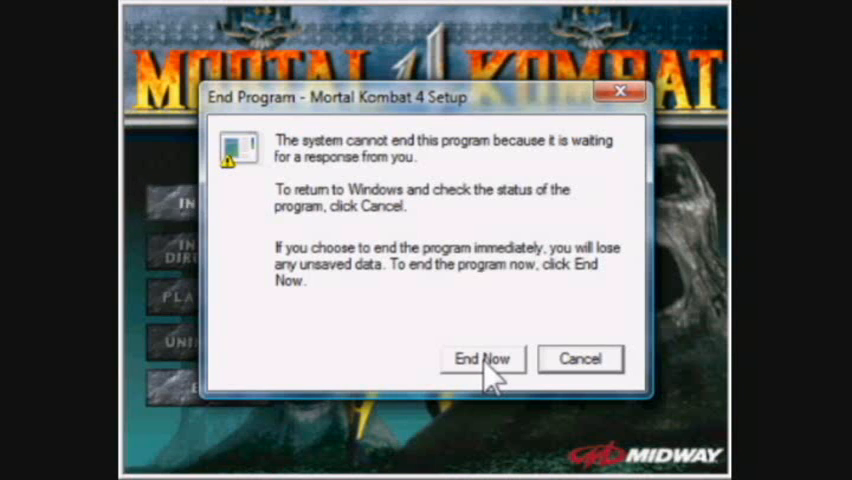
End the unresponsive Mortal Kombat 4 Setup with End Now.
{"action": "left_click", "coordinate": [482, 359]}
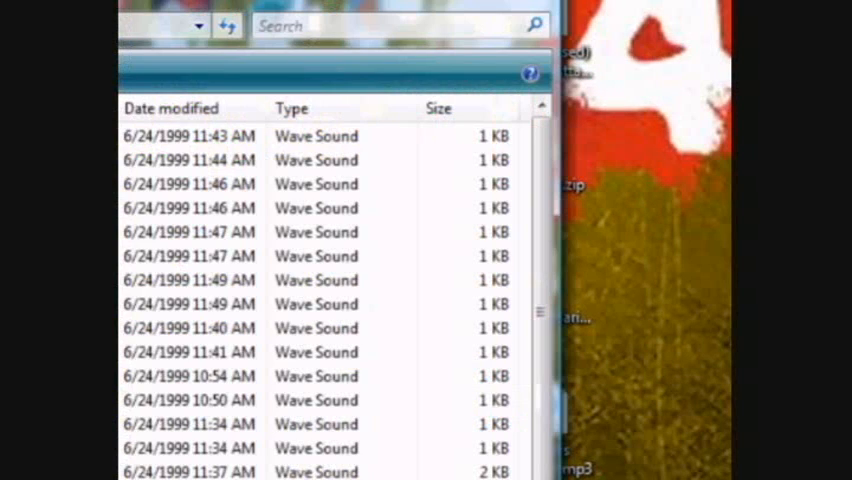
Scroll to the bottom of the file list to reveal the game's application file.
{"action": "scroll", "scroll_direction": "down", "scroll_amount": 3}
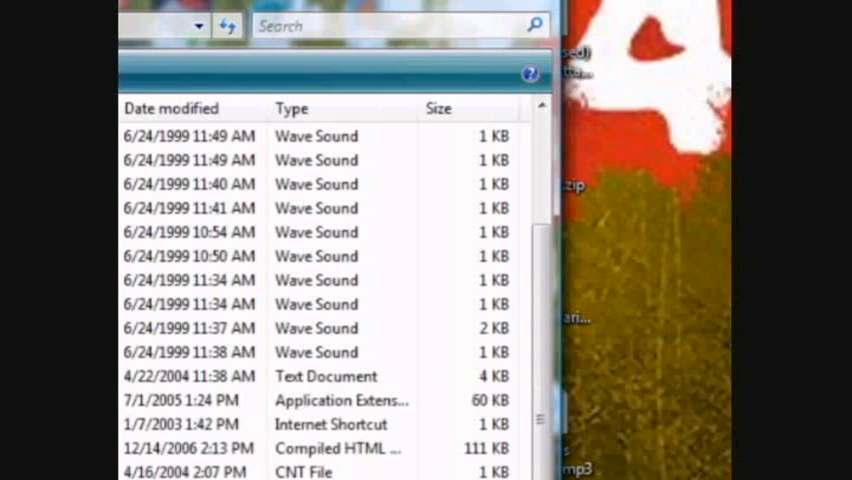
{"action": "scroll", "scroll_direction": "down", "scroll_amount": 3}
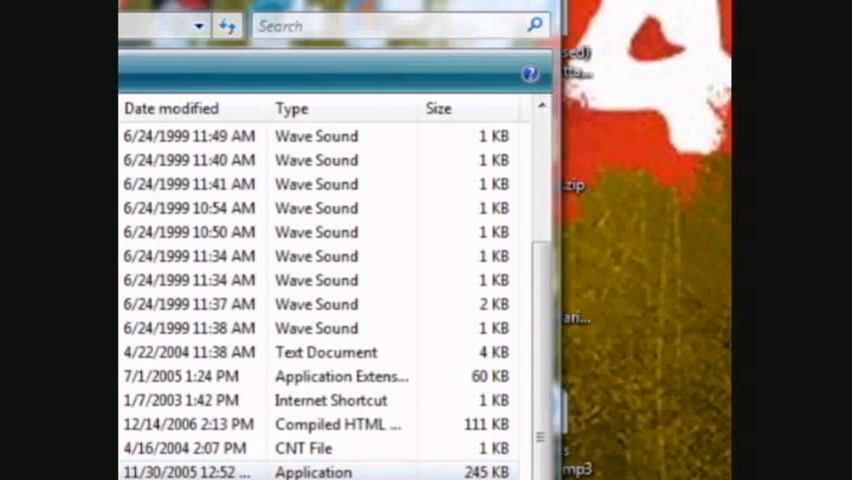